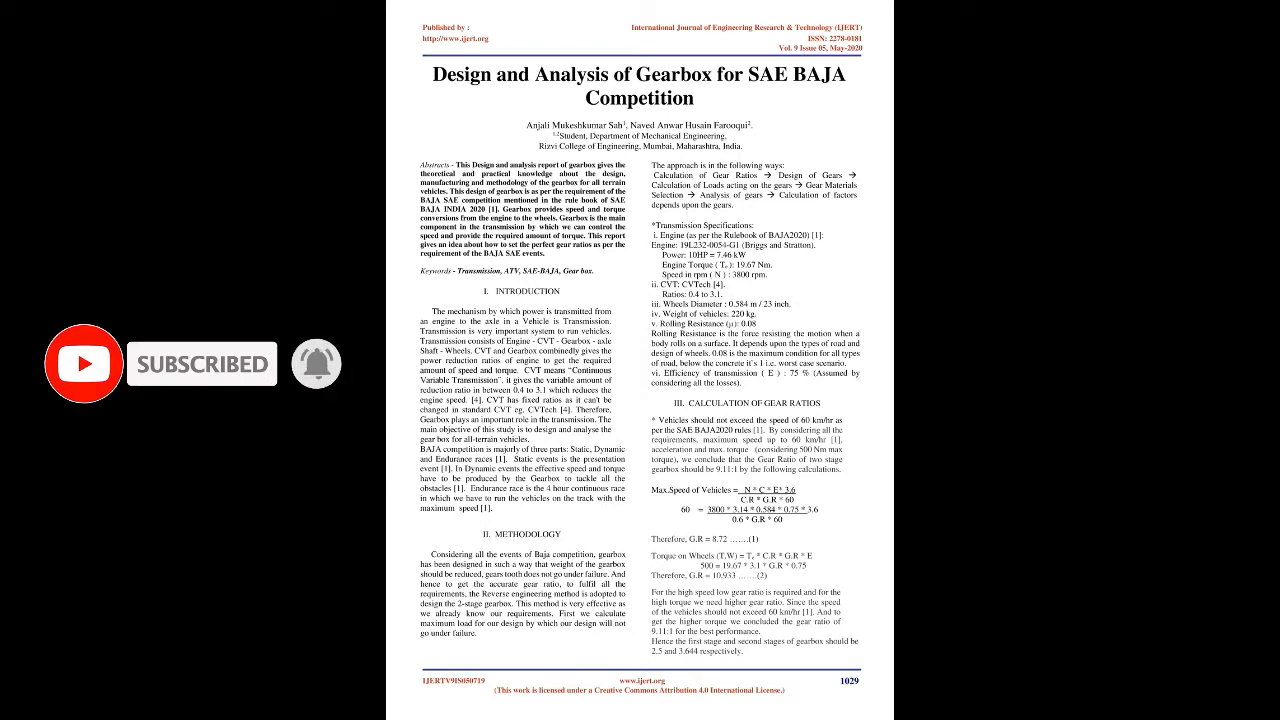
Step: Scroll to page 1031 showing the gear stress analysis, results table and conclusion
{"action": "scroll", "scroll_direction": "down", "scroll_amount": 3}
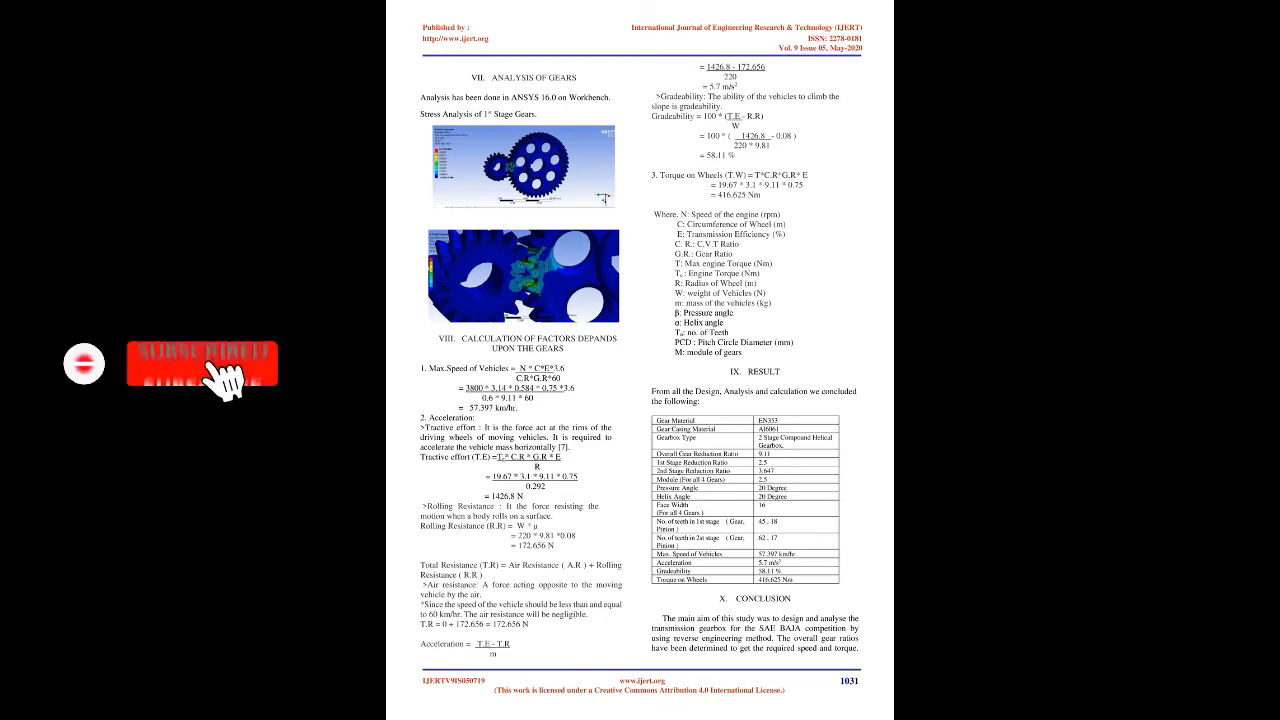
Step: Scroll to page 1032 with the conclusion's closing lines and the references list
{"action": "left_click", "coordinate": [200, 363]}
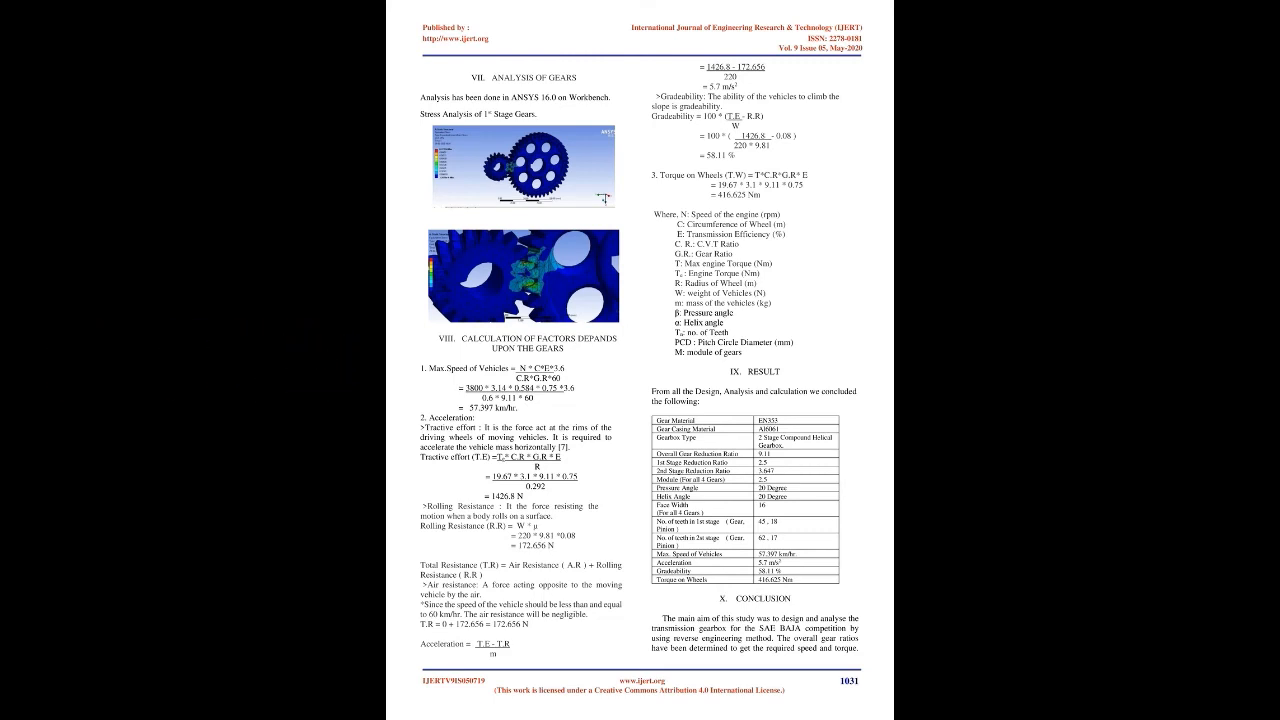
{"action": "scroll", "scroll_direction": "down", "scroll_amount": 3}
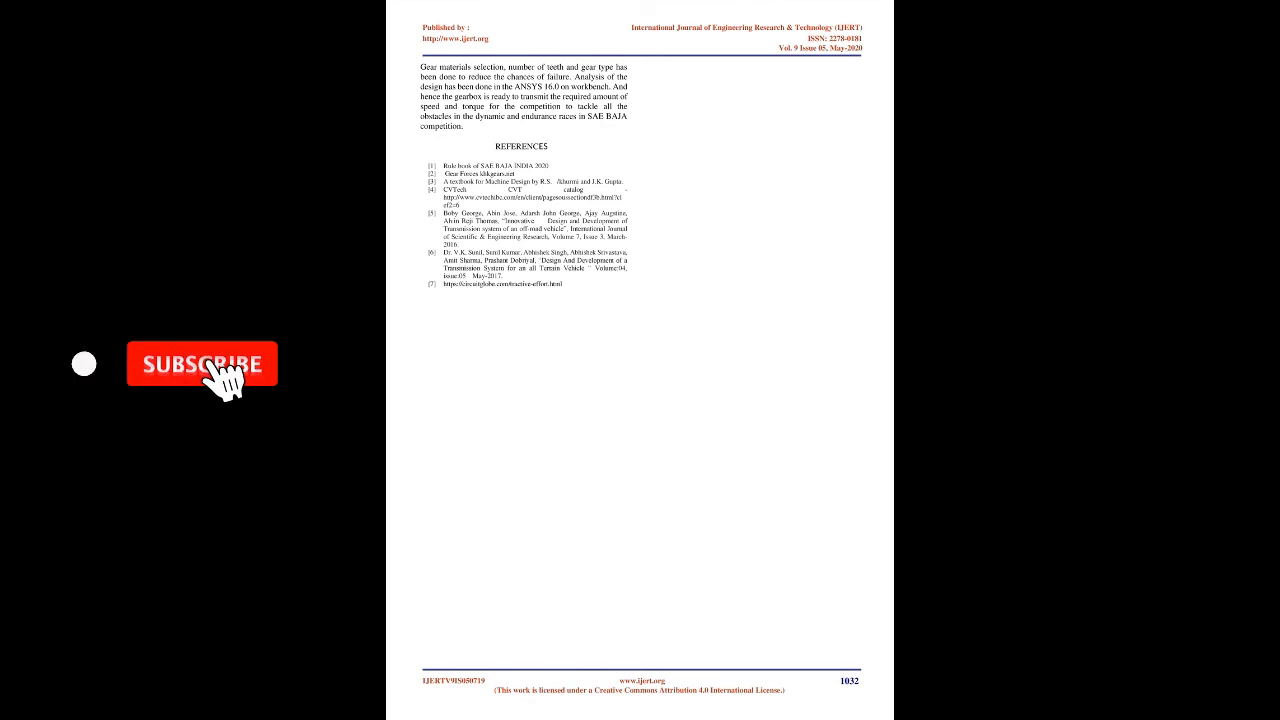
{"action": "left_click", "coordinate": [201, 363]}
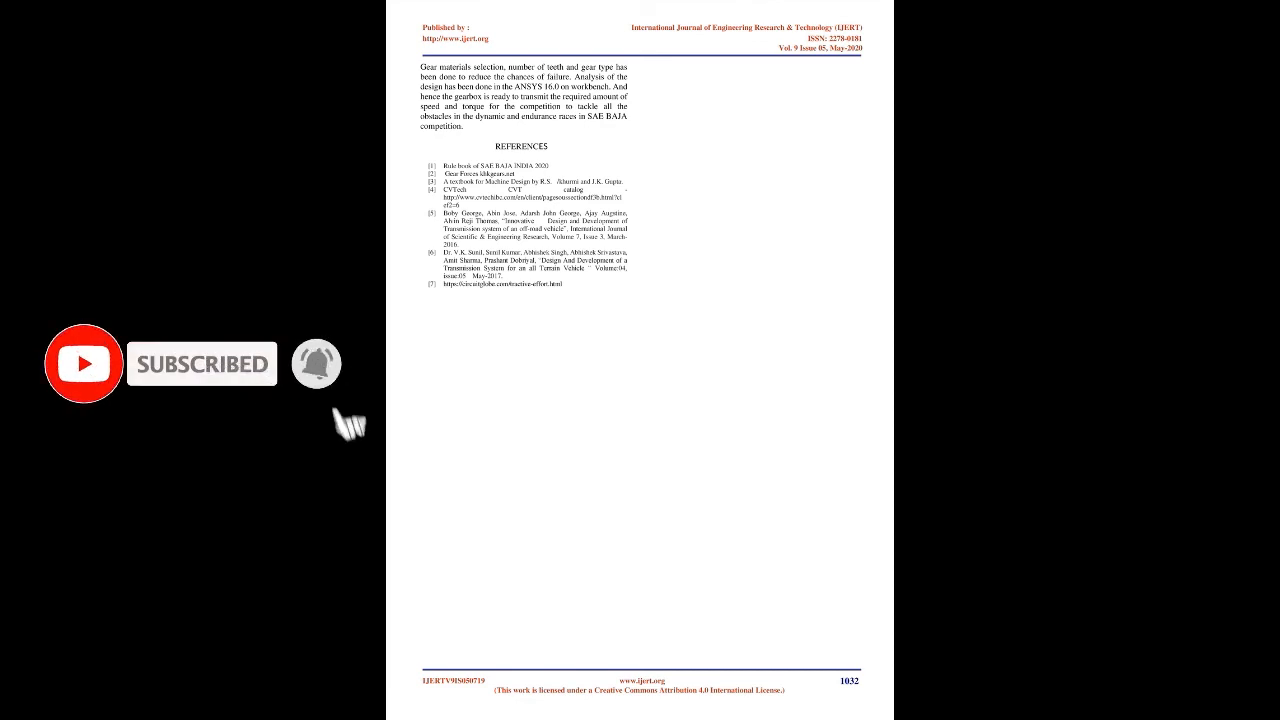